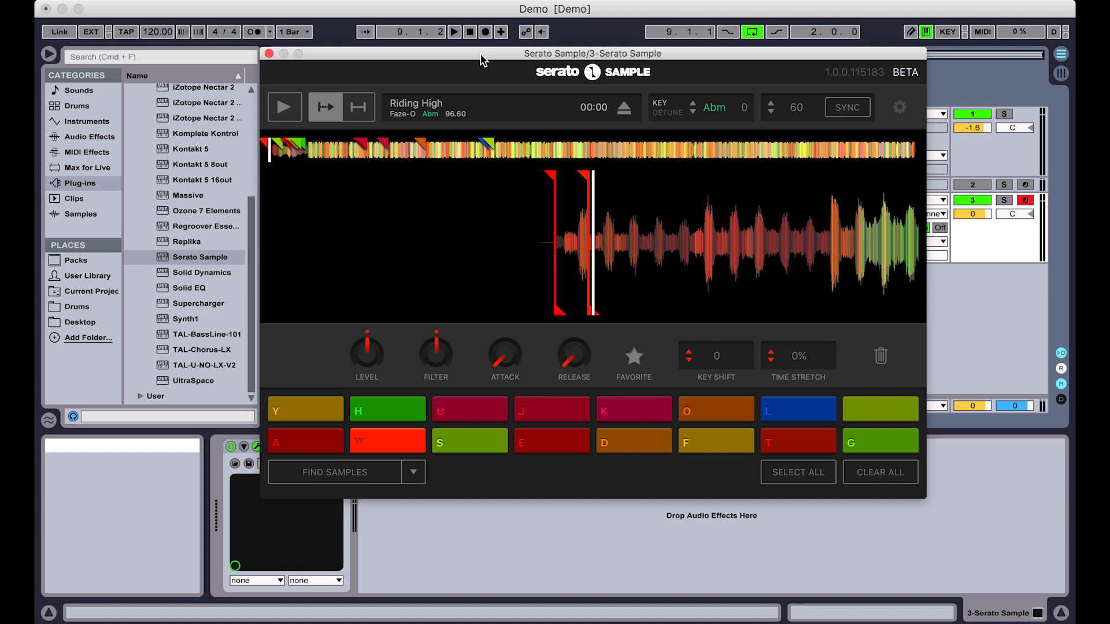
mouse_move(485, 32)
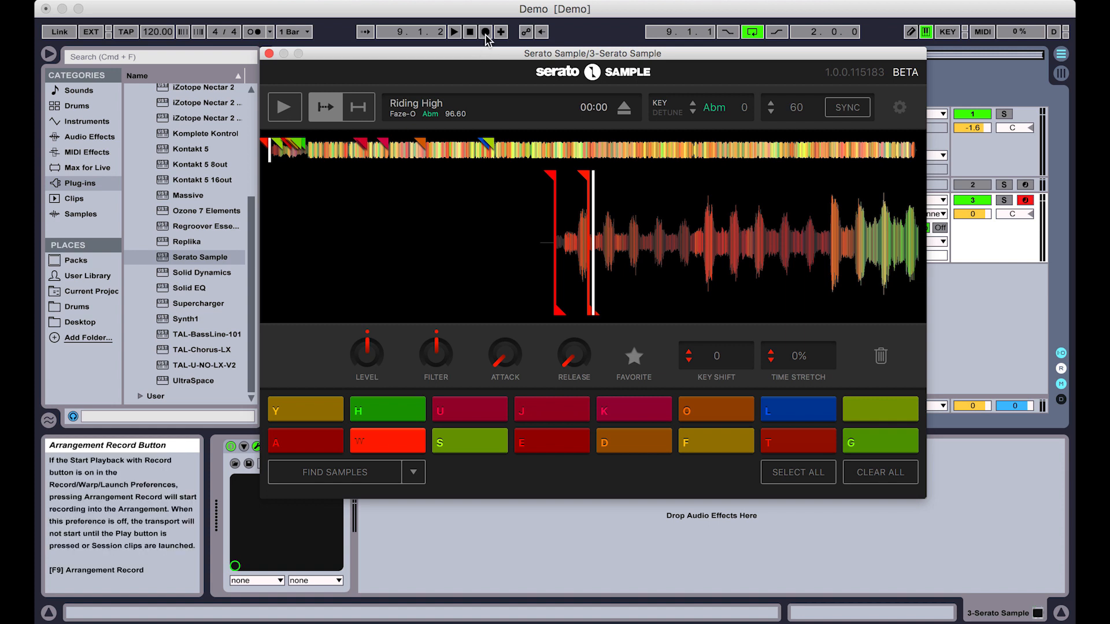
Start Arrangement Record and play Serato Sample cue pads slicing 'Riding High'.
click(454, 31)
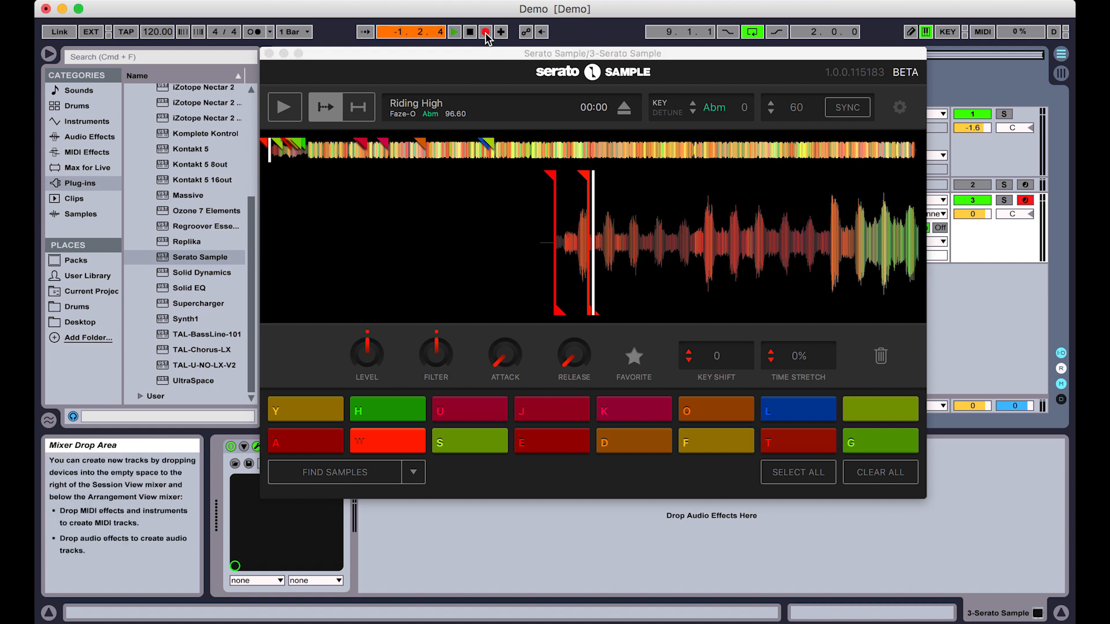
click(284, 107)
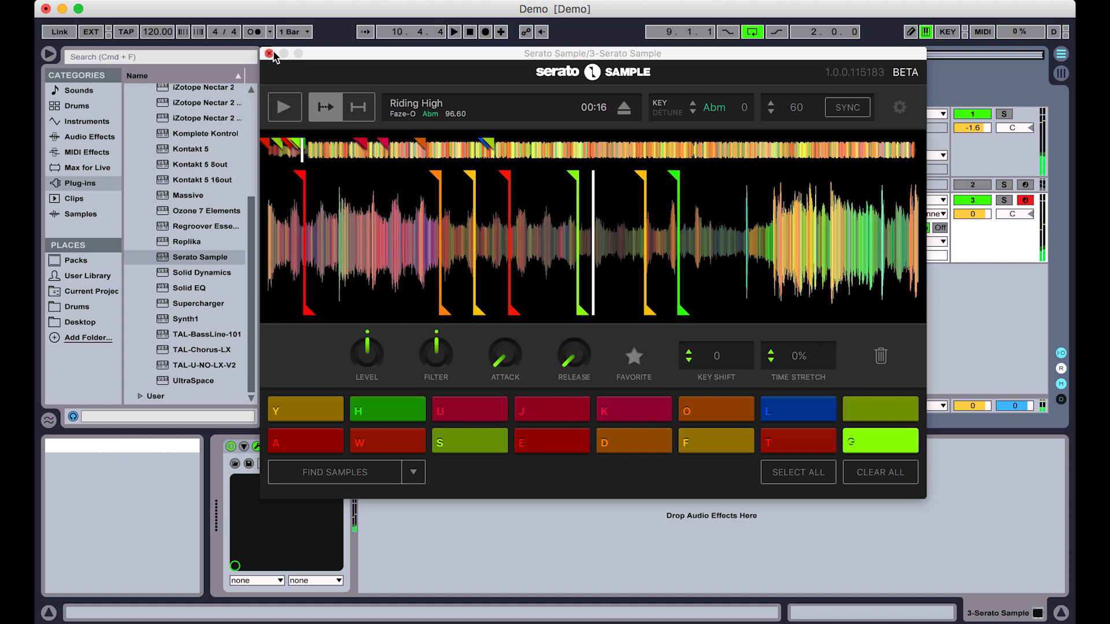
Close the Serato Sample window and select the recorded MIDI clip on track 3.
click(268, 53)
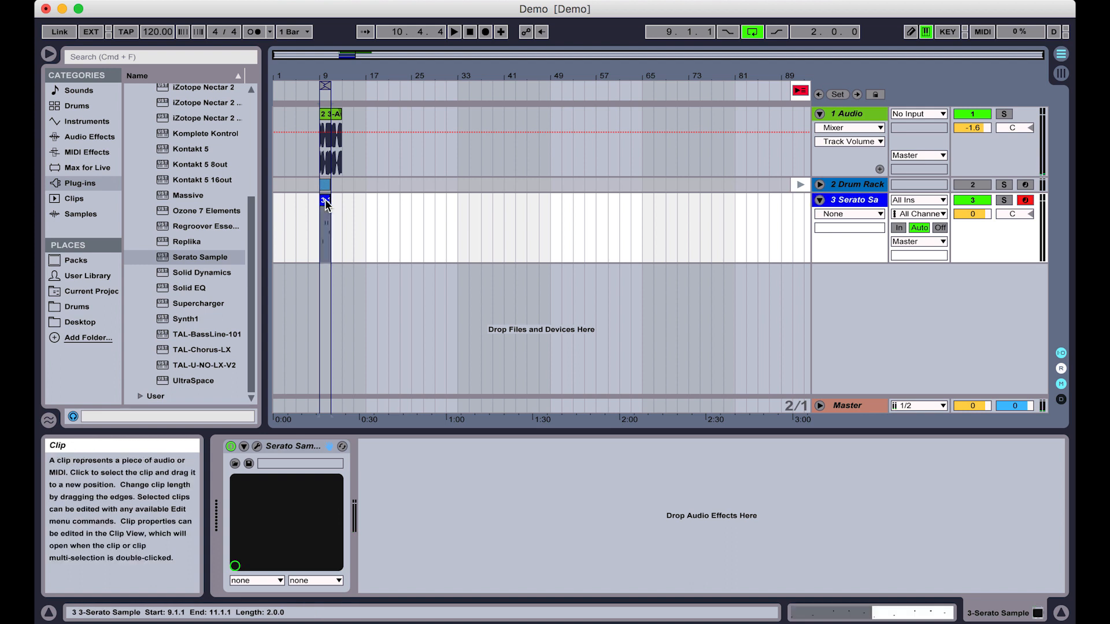
double_click(325, 200)
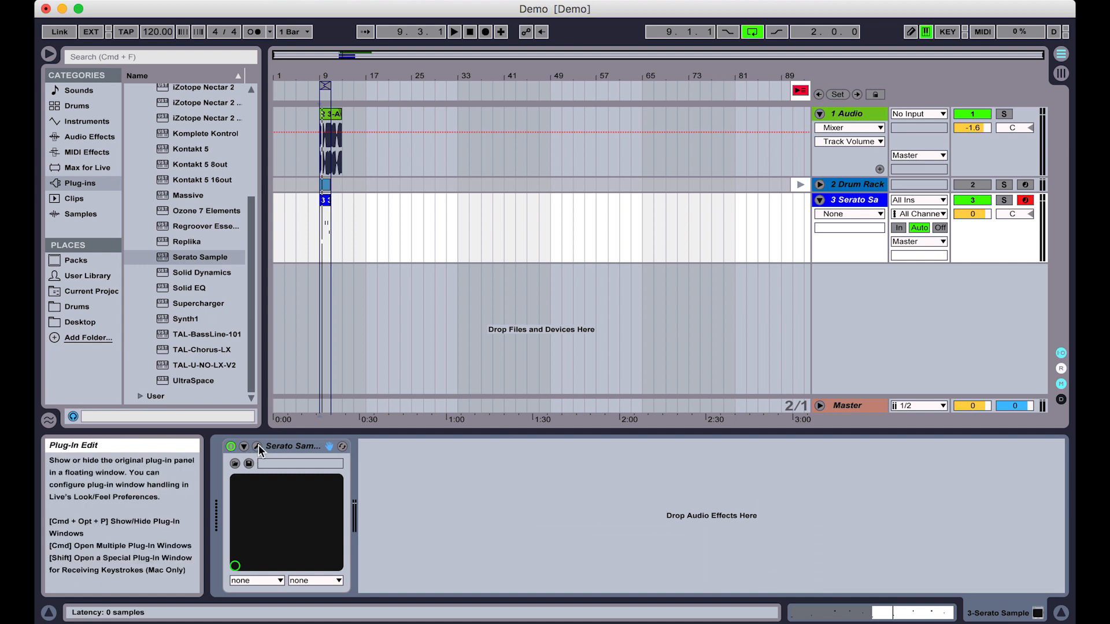
Reopen Serato Sample from the device wrench icon and find new cue samples.
click(257, 446)
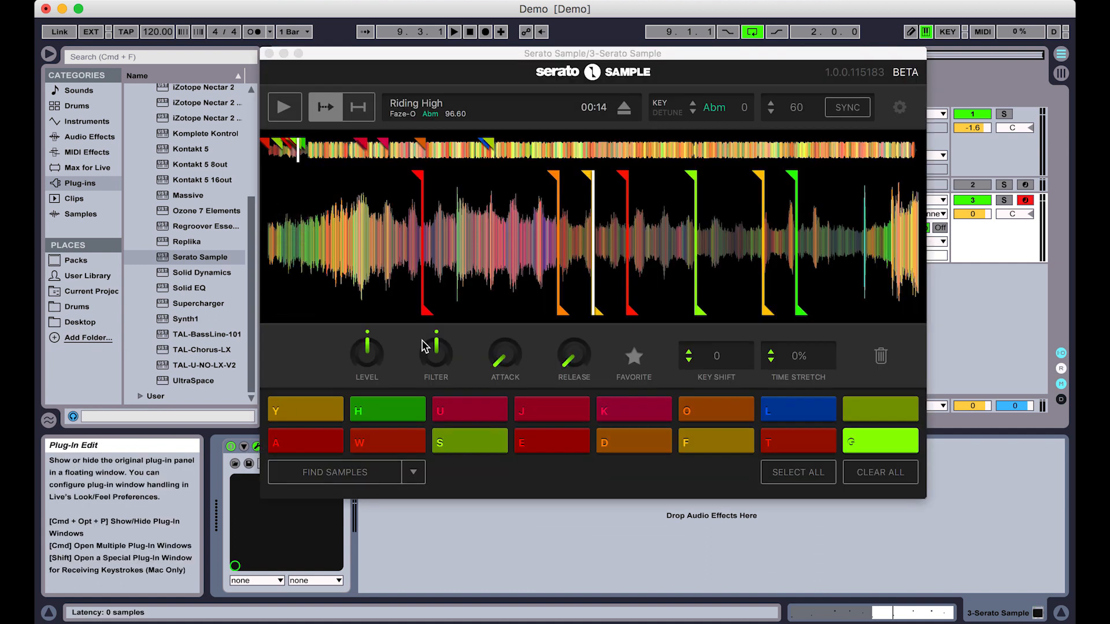
click(284, 107)
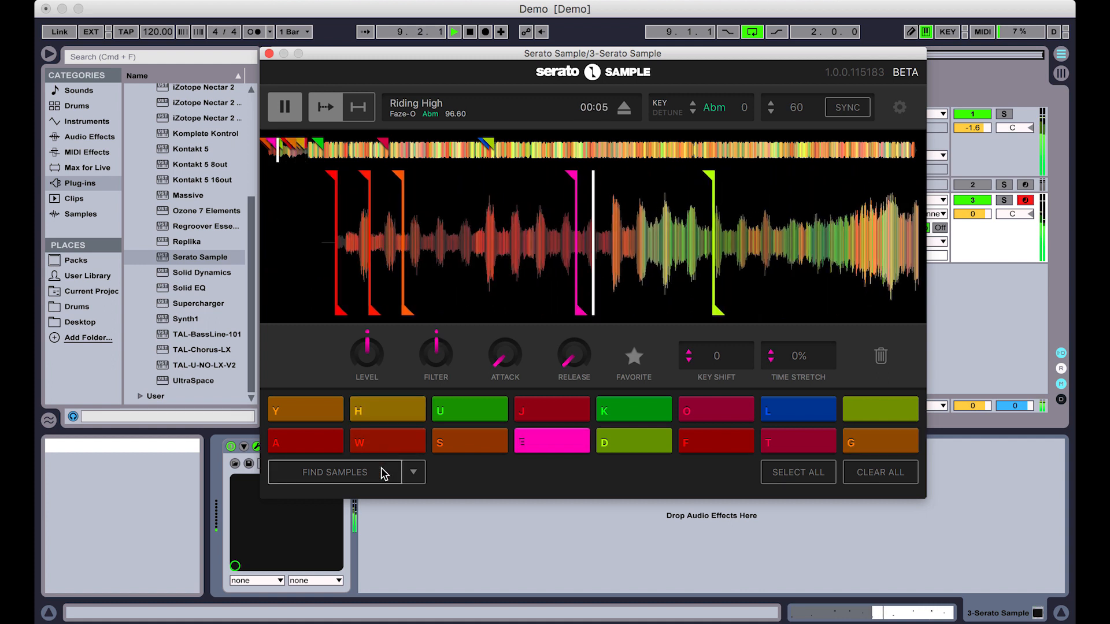
Star pads E and F as favorites, then re-find cue points for the unfavorited pads.
click(284, 107)
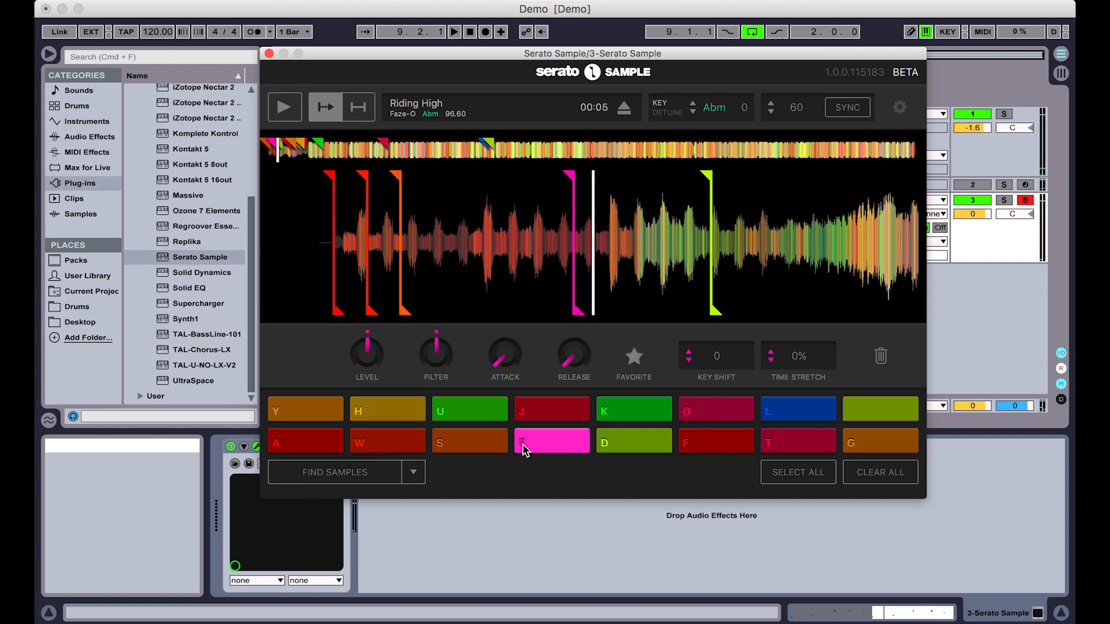
click(632, 356)
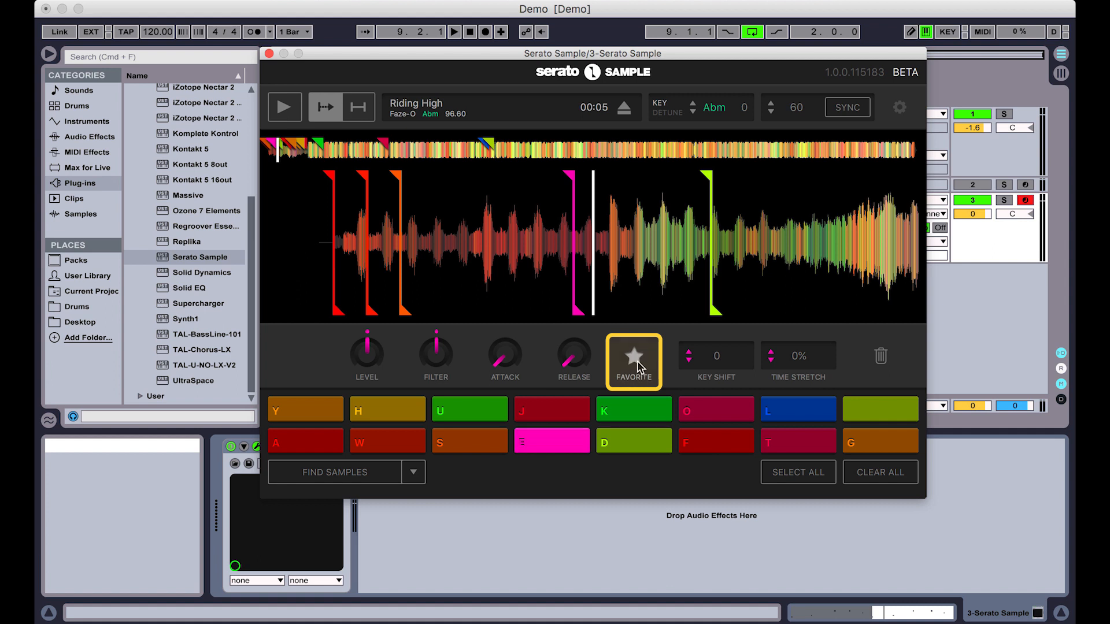
click(633, 354)
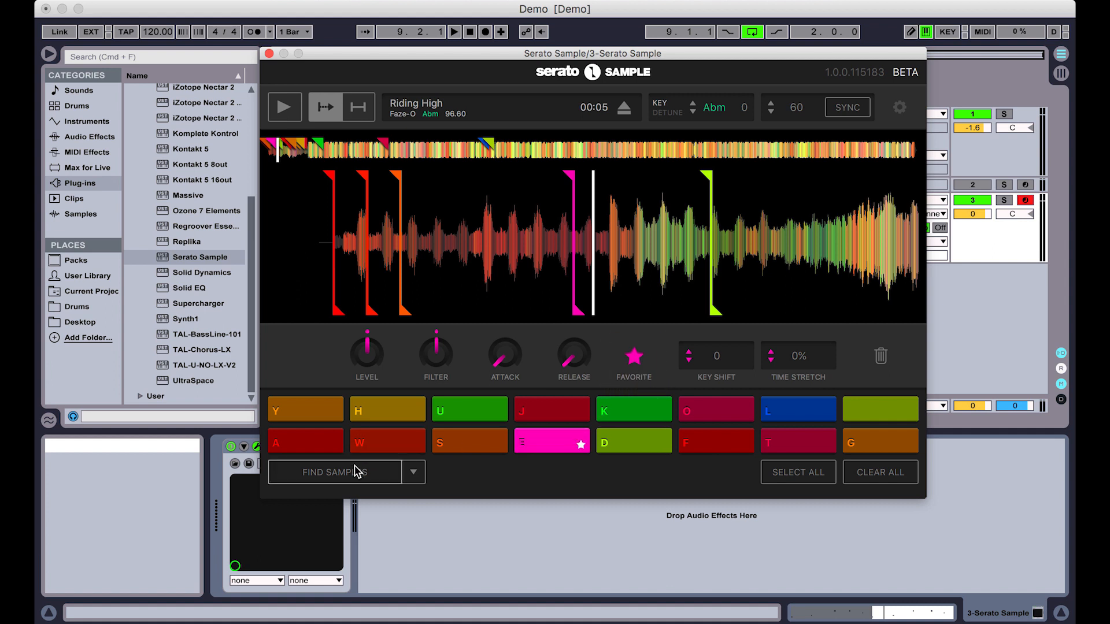
click(283, 107)
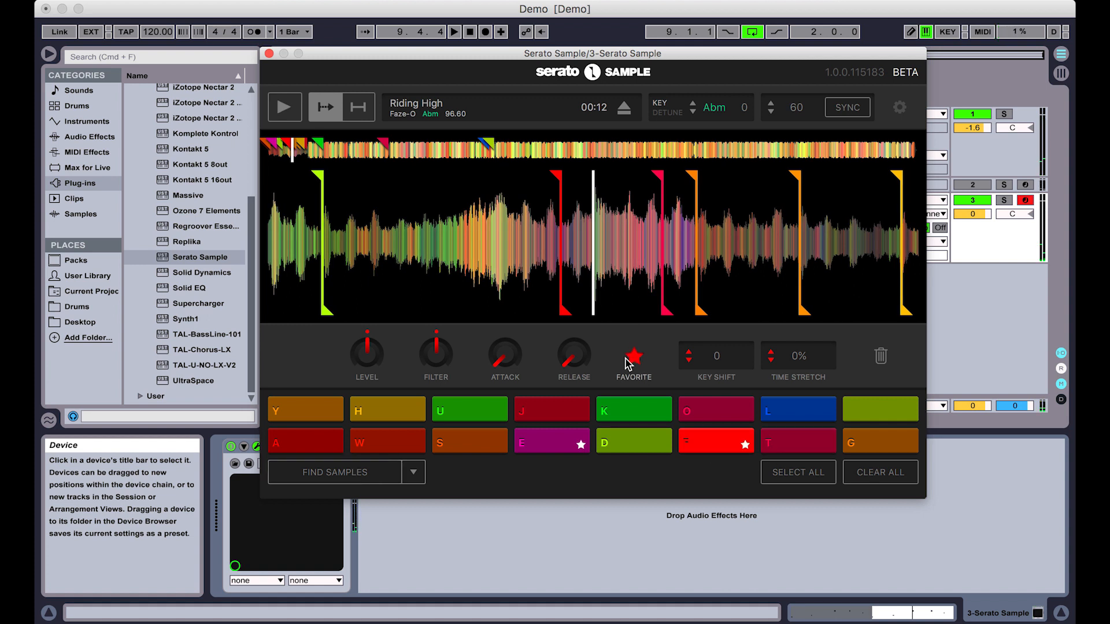
click(284, 107)
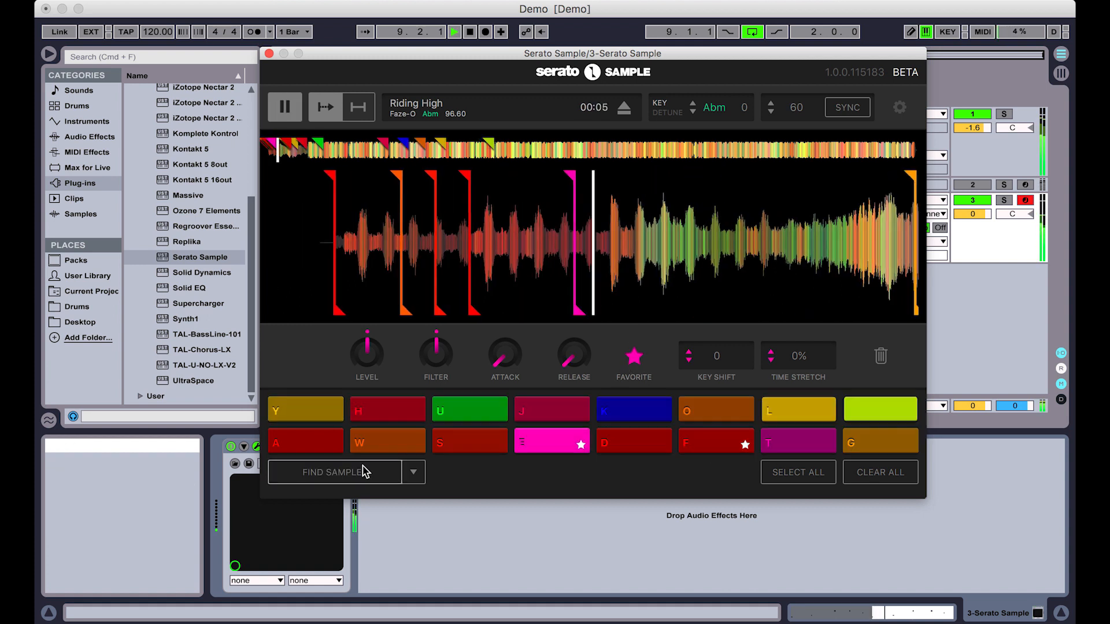